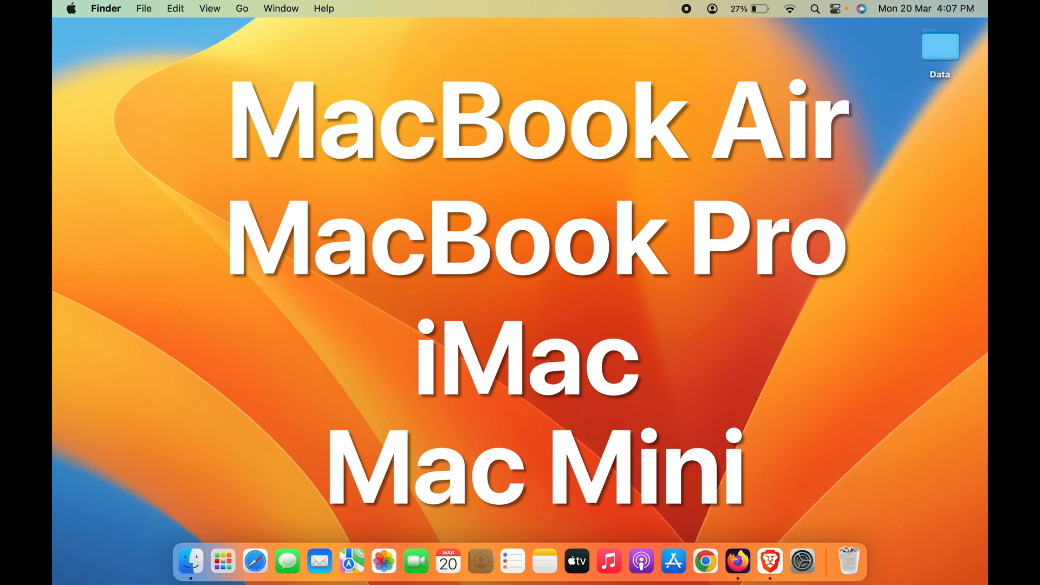
# Launch System Settings from the Dock and go to the Privacy & Security pane.
pyautogui.click(801, 561)
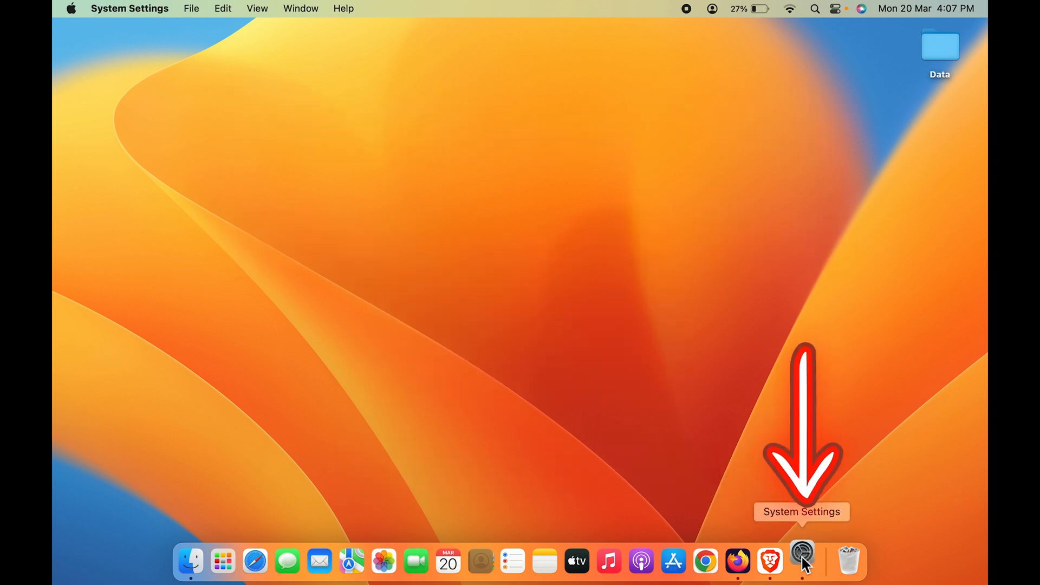
pyautogui.click(801, 561)
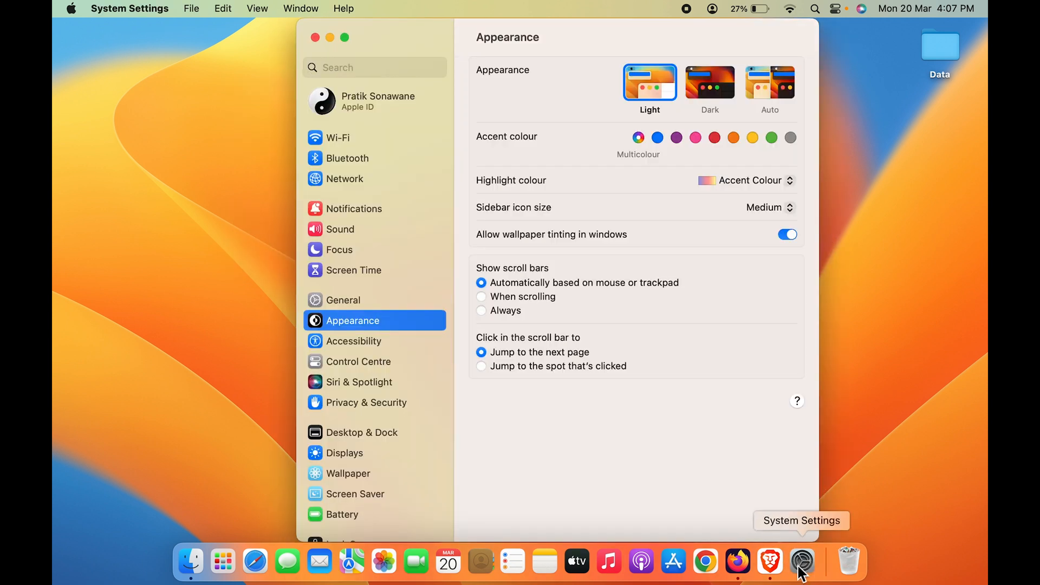
pyautogui.moveTo(70, 32)
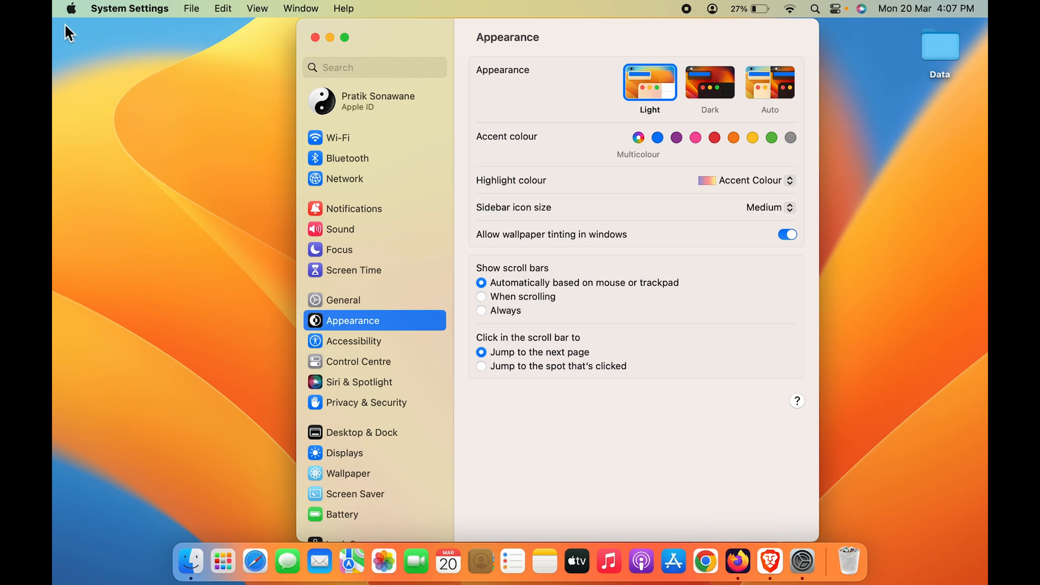
pyautogui.click(71, 8)
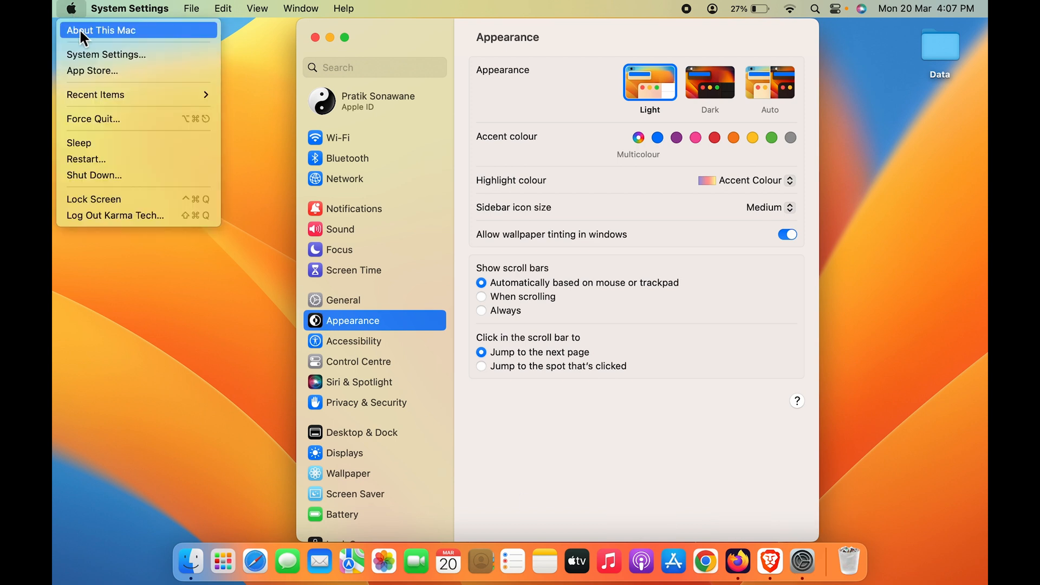
pyautogui.moveTo(397, 47)
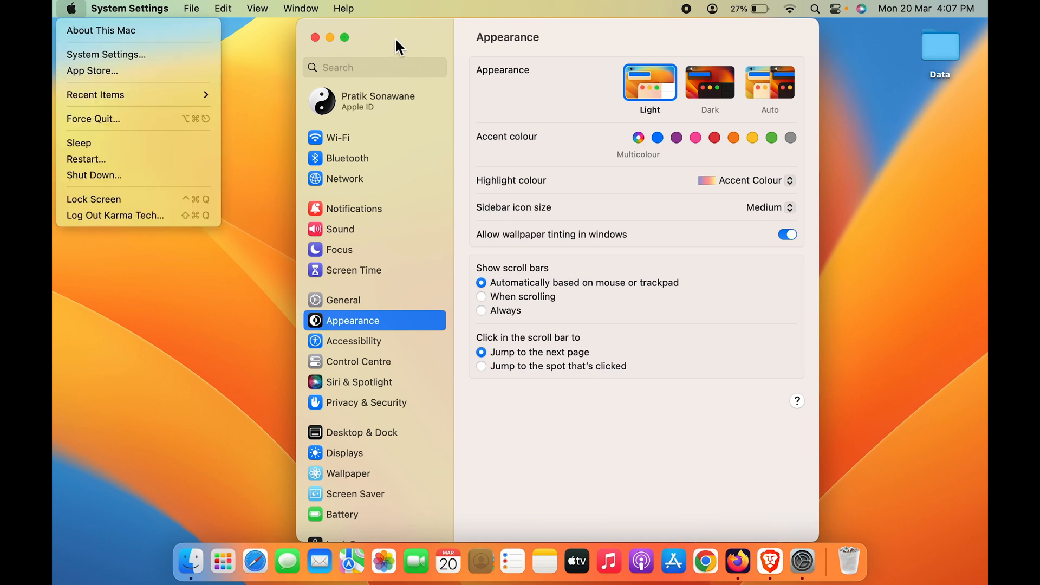
pyautogui.click(384, 415)
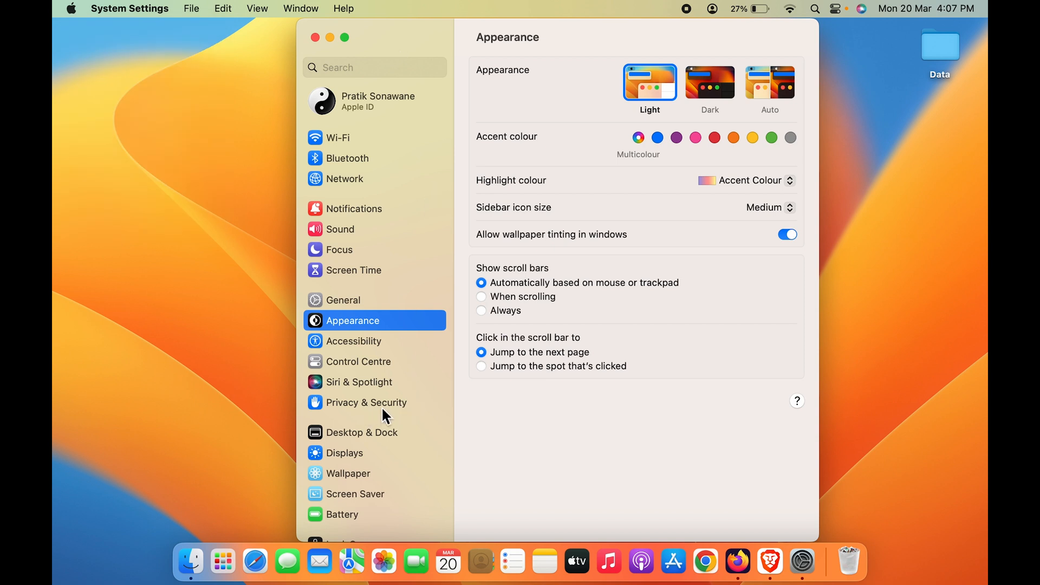
pyautogui.click(366, 402)
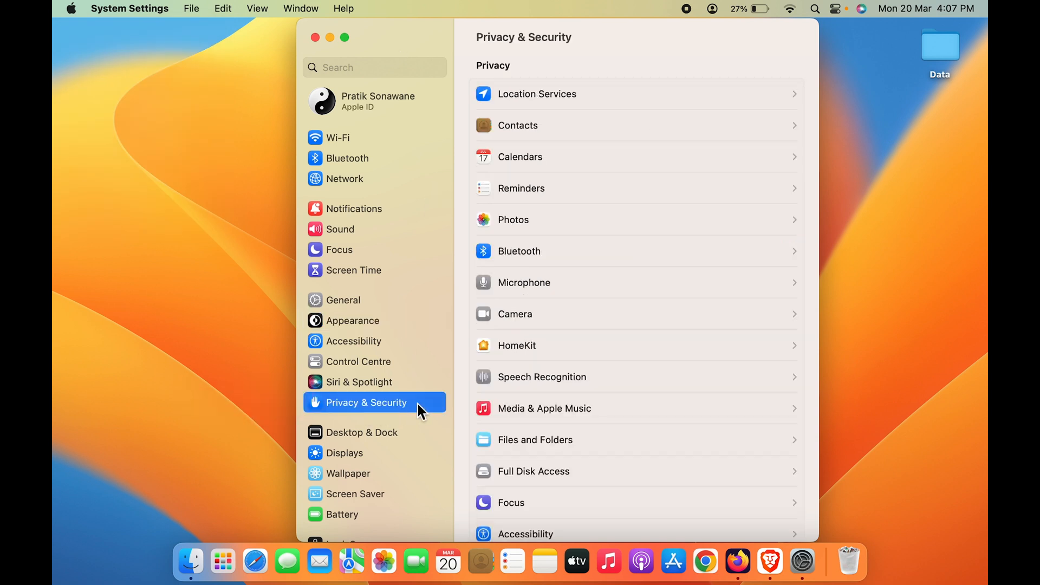
pyautogui.moveTo(527, 316)
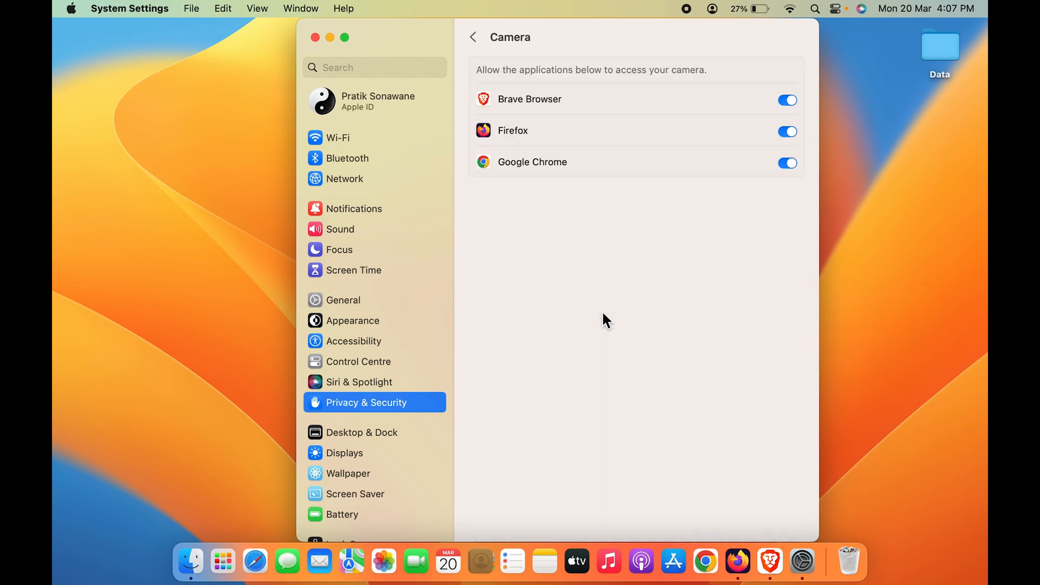
pyautogui.moveTo(509, 101)
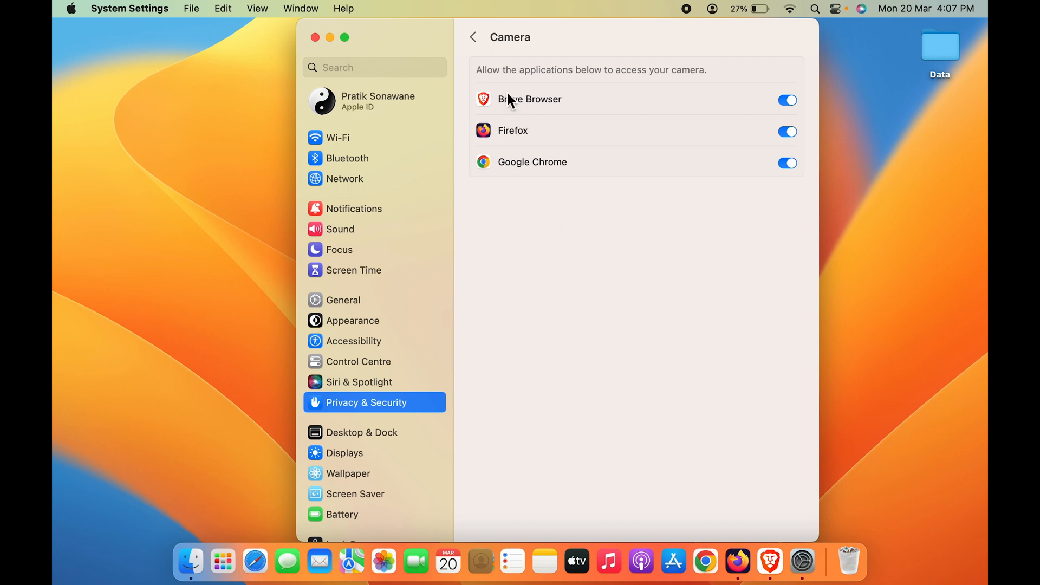
pyautogui.moveTo(514, 242)
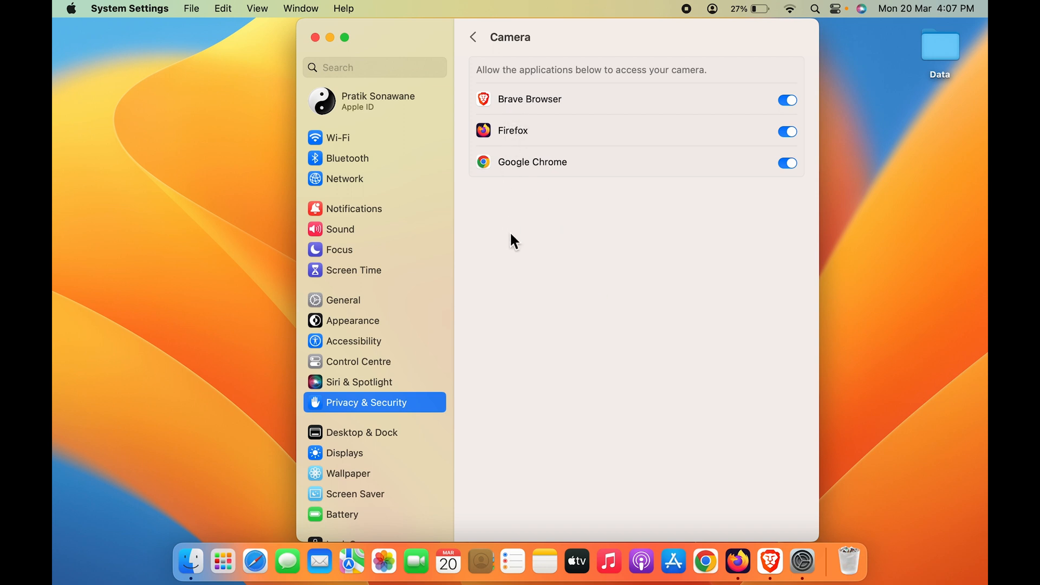
pyautogui.moveTo(670, 91)
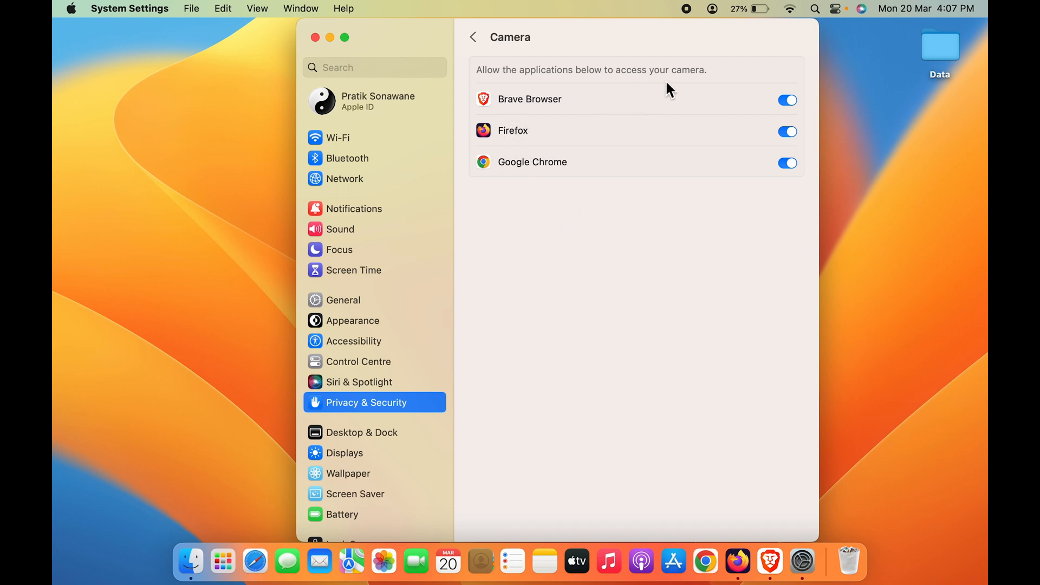
pyautogui.moveTo(729, 85)
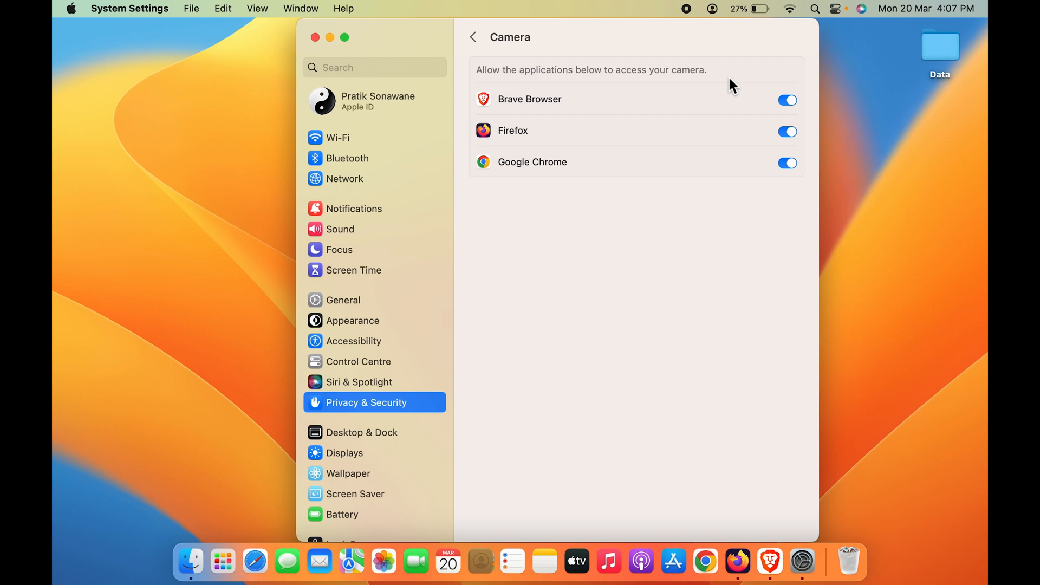
pyautogui.moveTo(535, 134)
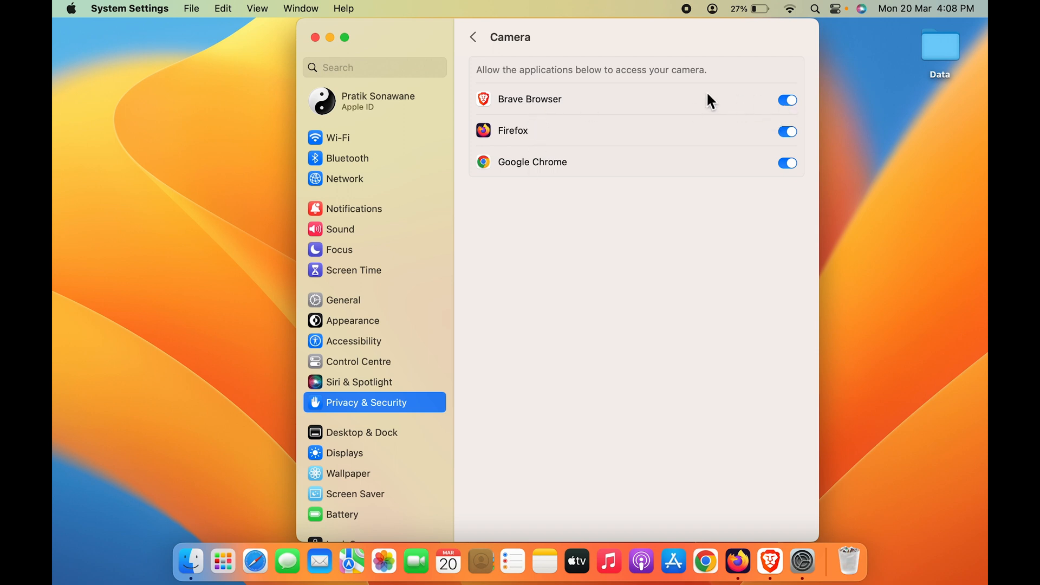
pyautogui.moveTo(490, 139)
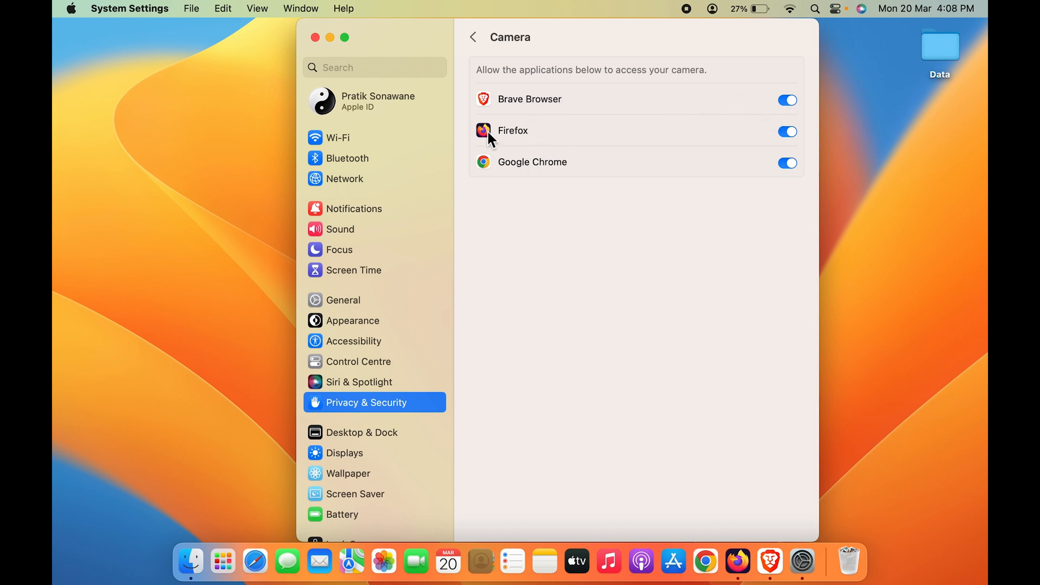
pyautogui.moveTo(761, 139)
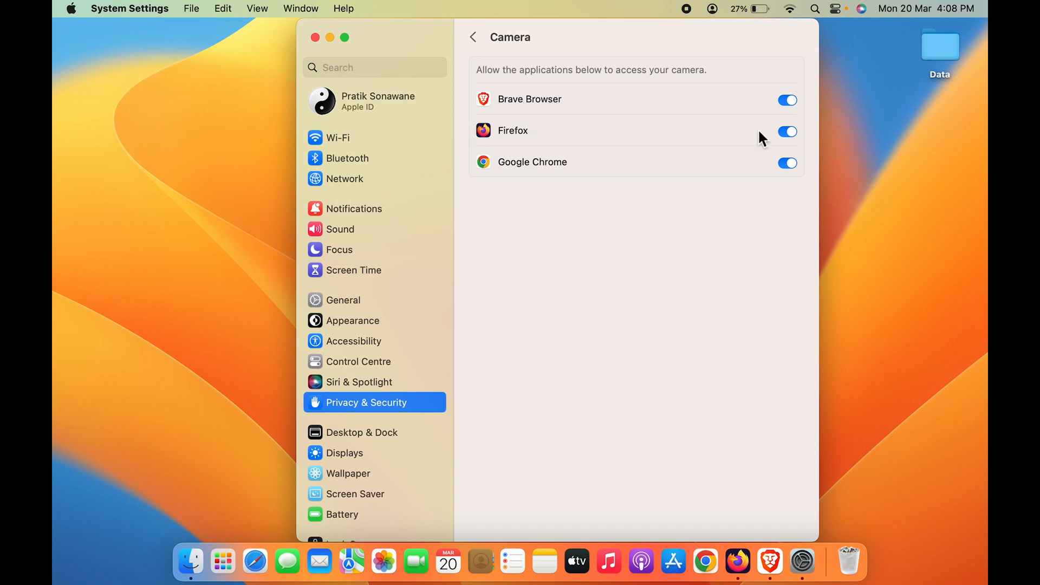
pyautogui.moveTo(519, 144)
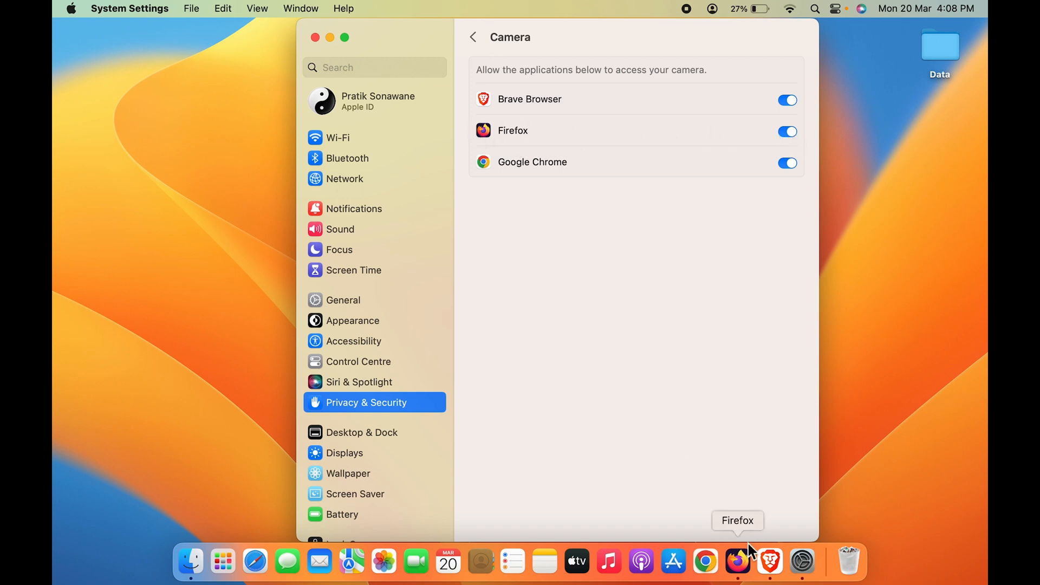
pyautogui.moveTo(743, 581)
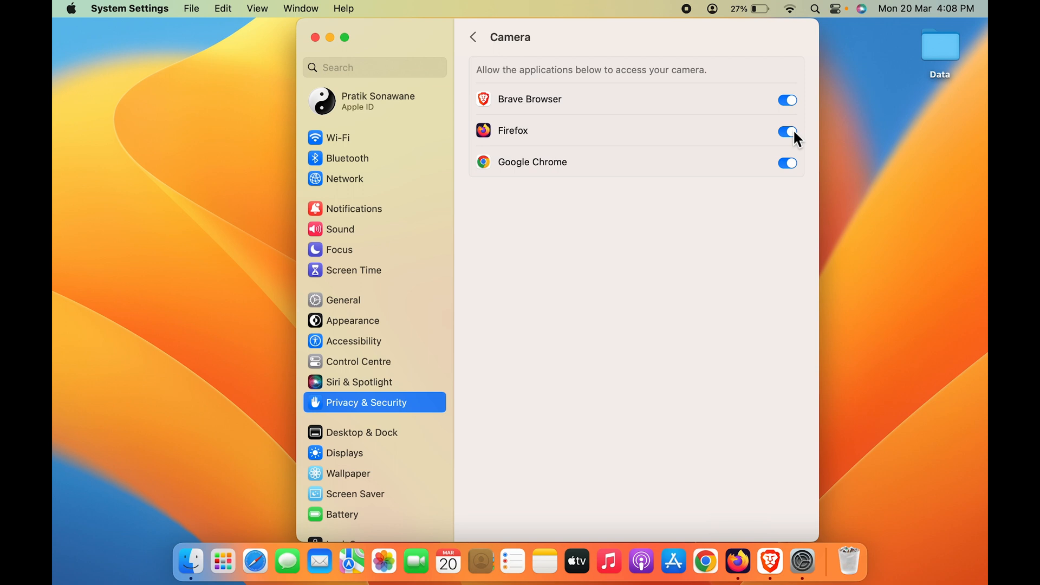
# Switch off Firefox's camera access in the Camera list.
pyautogui.click(786, 130)
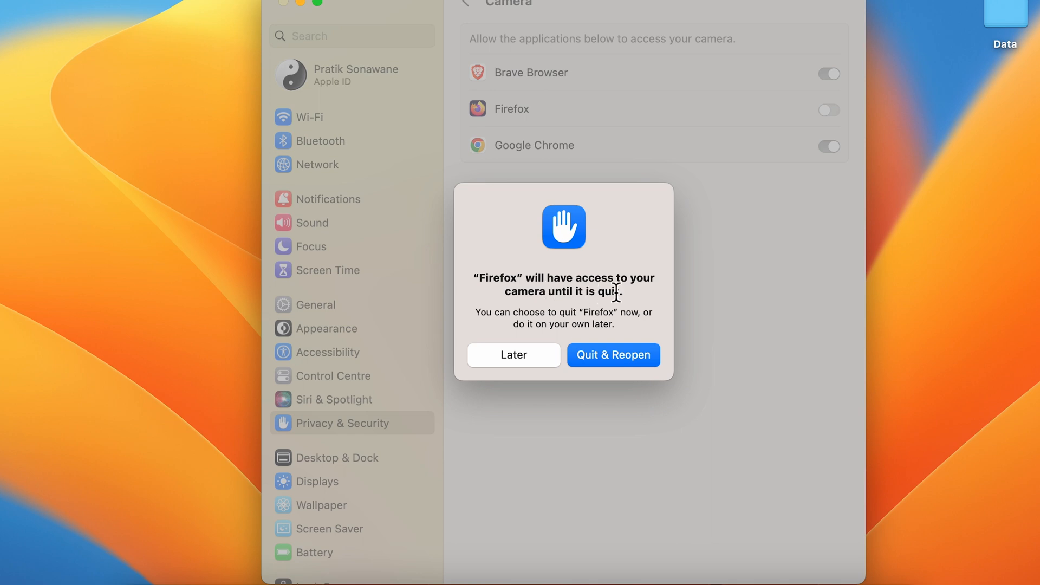
pyautogui.moveTo(617, 317)
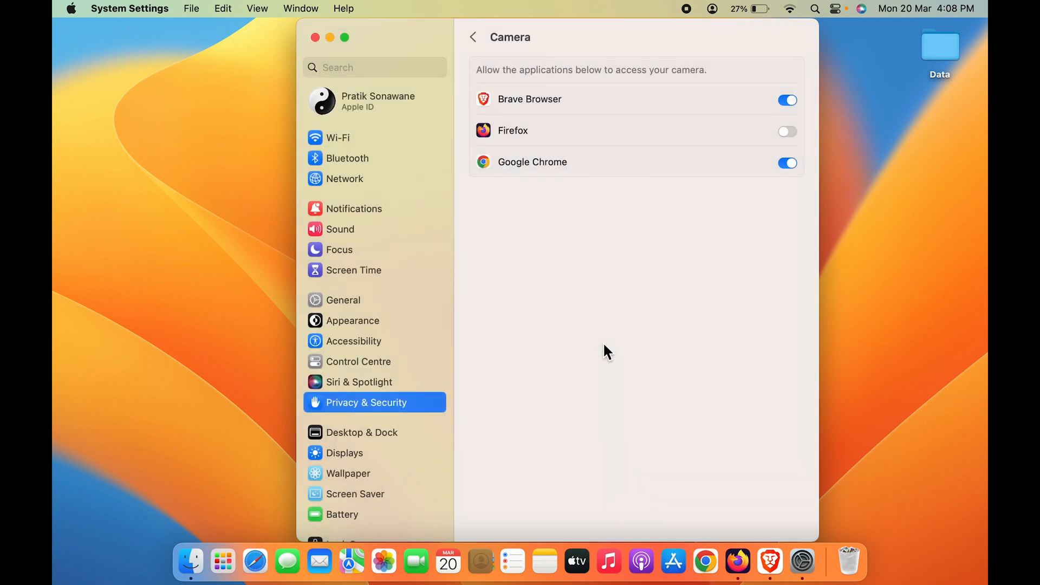
pyautogui.moveTo(736, 561)
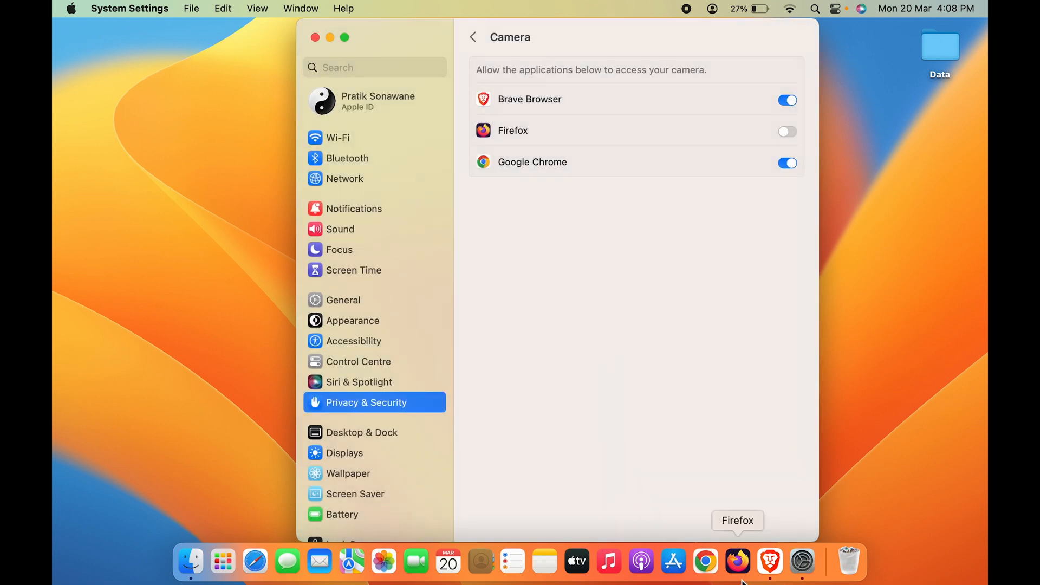
# Close the System Settings window to return to the desktop.
pyautogui.click(738, 561)
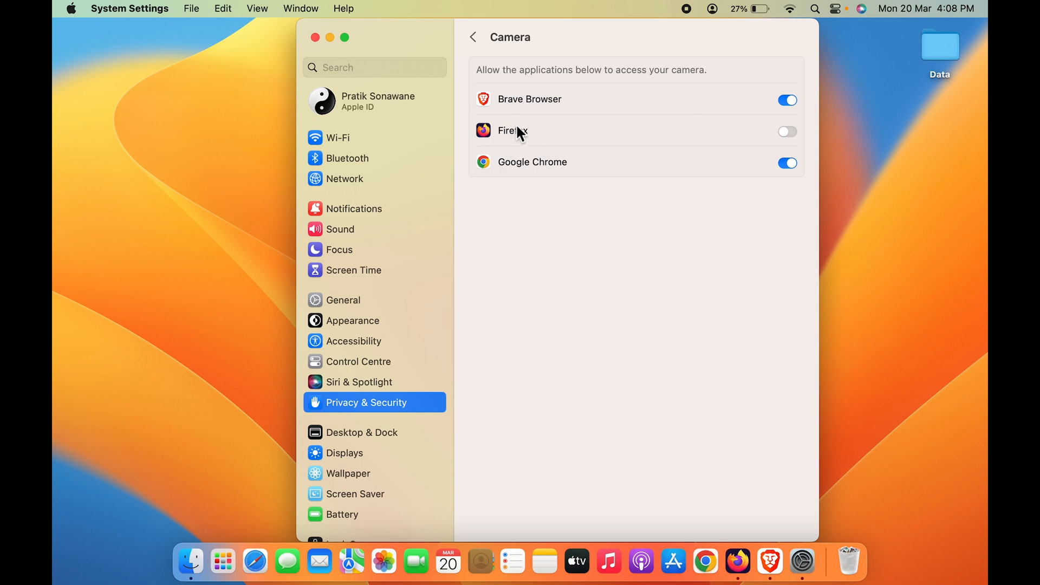
pyautogui.moveTo(741, 144)
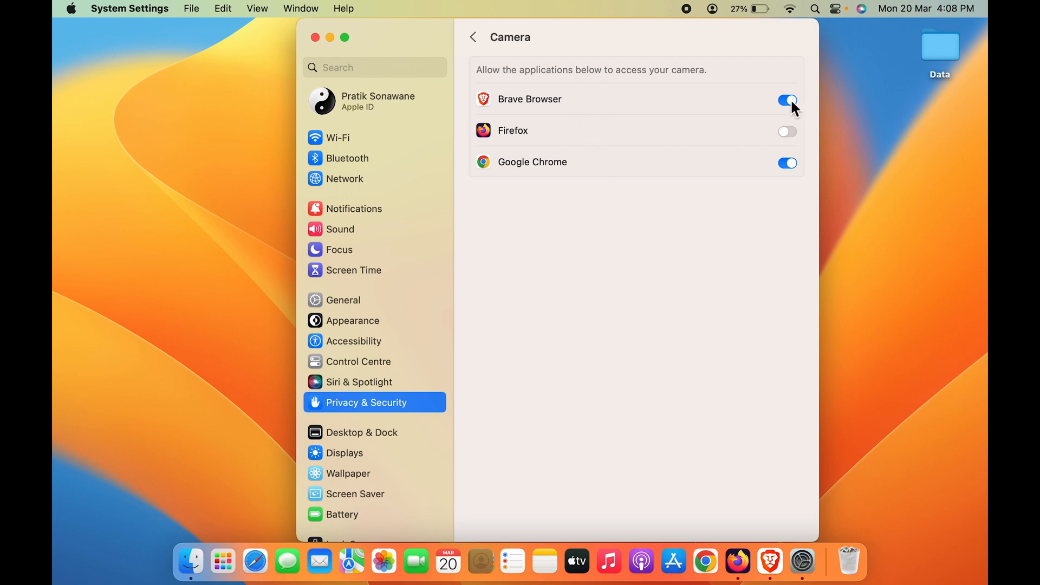
pyautogui.moveTo(634, 348)
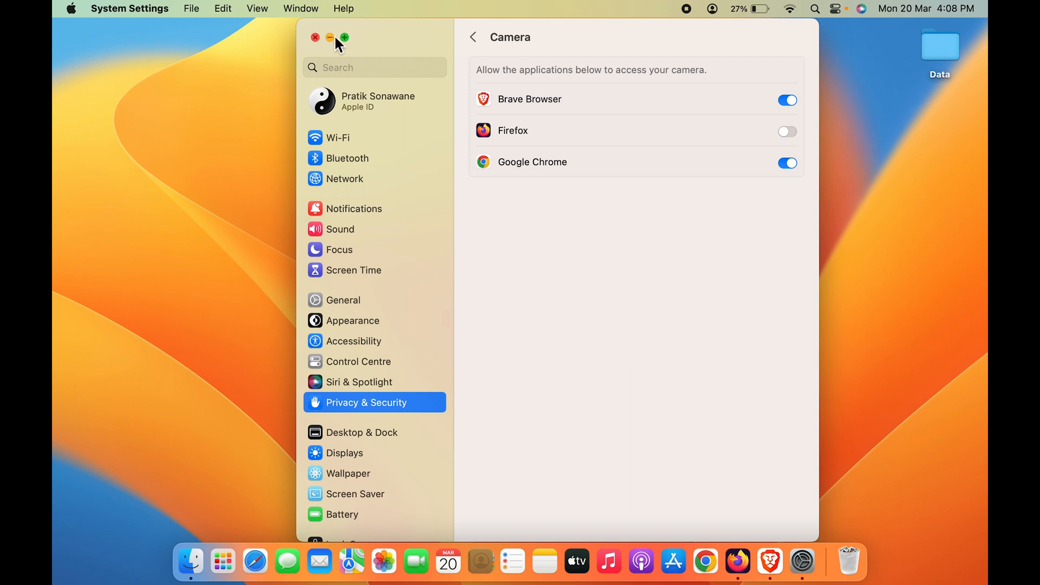
pyautogui.click(315, 38)
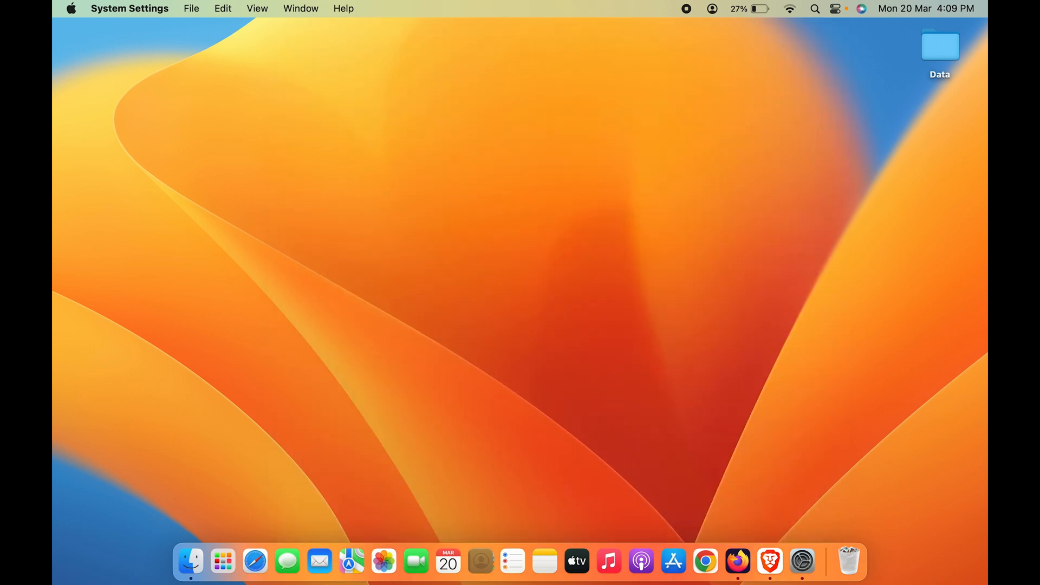